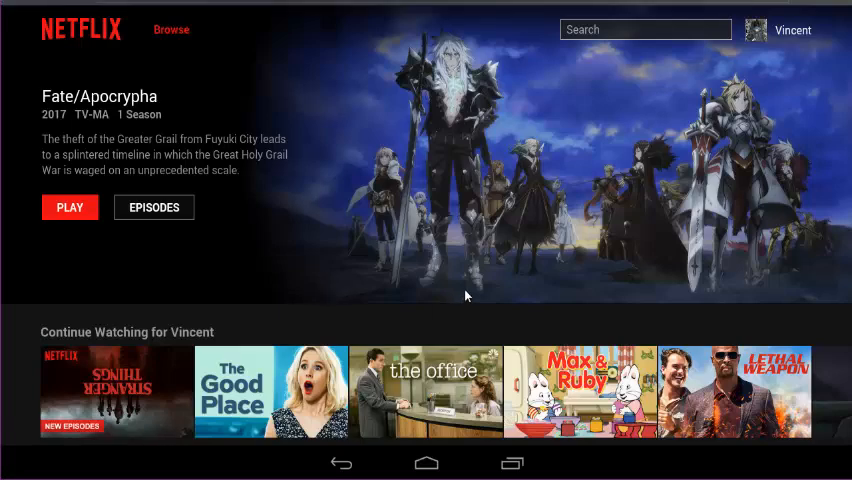
- Scroll through the Netflix screens and end up back on the launcher home screen with its app shortcuts
scroll("down", 3)
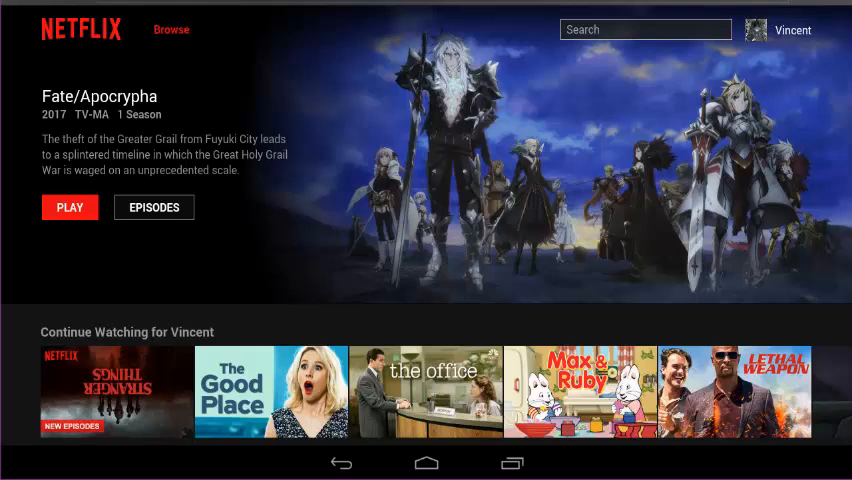
scroll("down", 3)
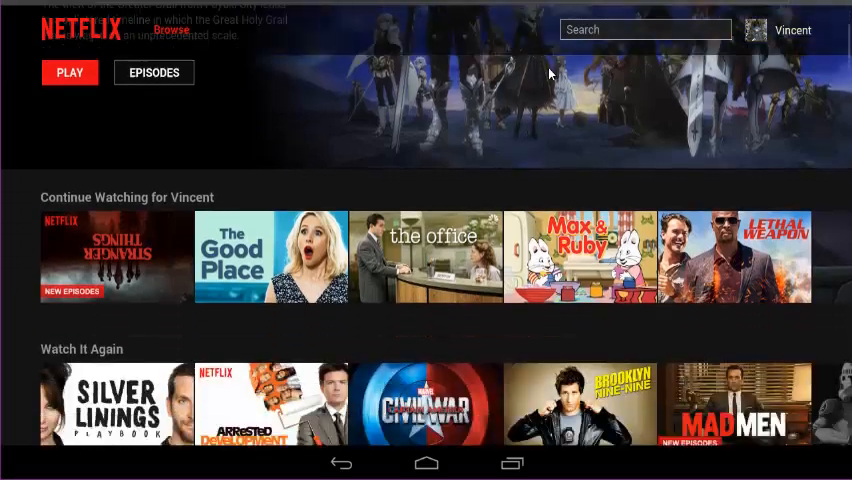
scroll("down", 3)
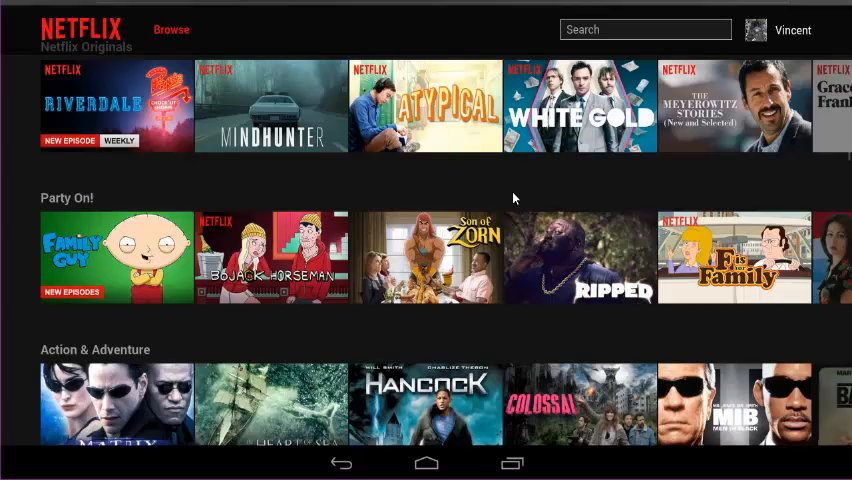
scroll("down", 3)
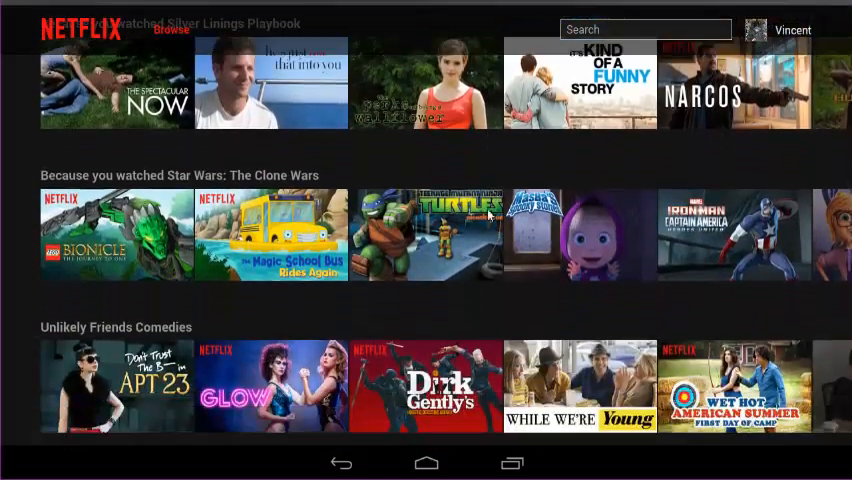
scroll("down", 3)
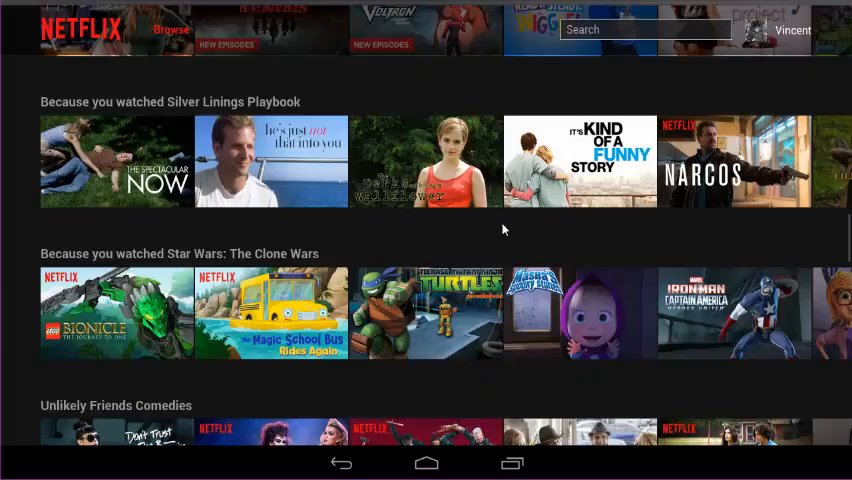
scroll("down", 3)
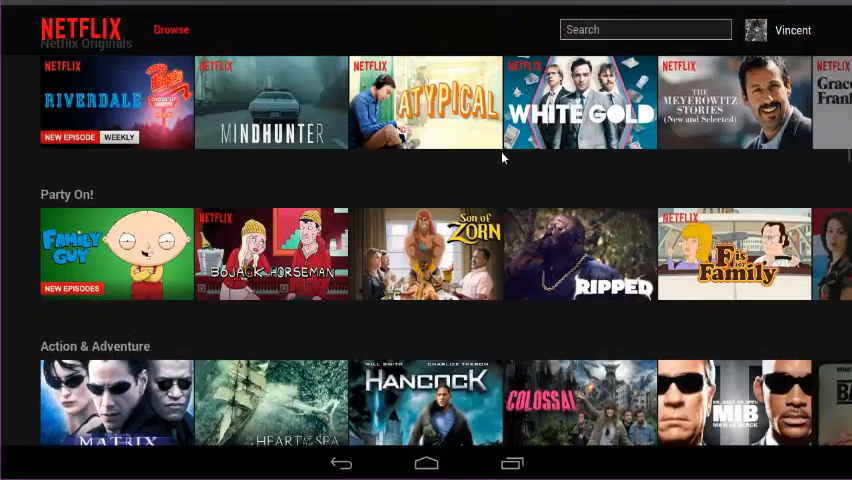
scroll("up", 3)
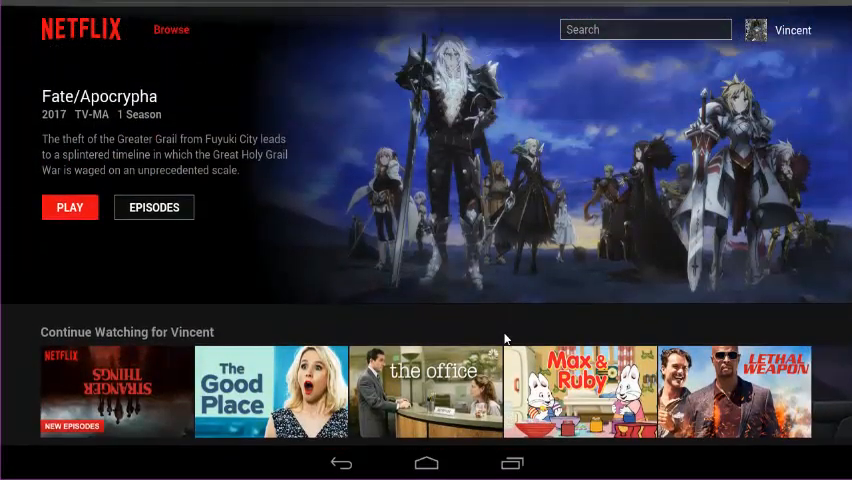
scroll("down", 3)
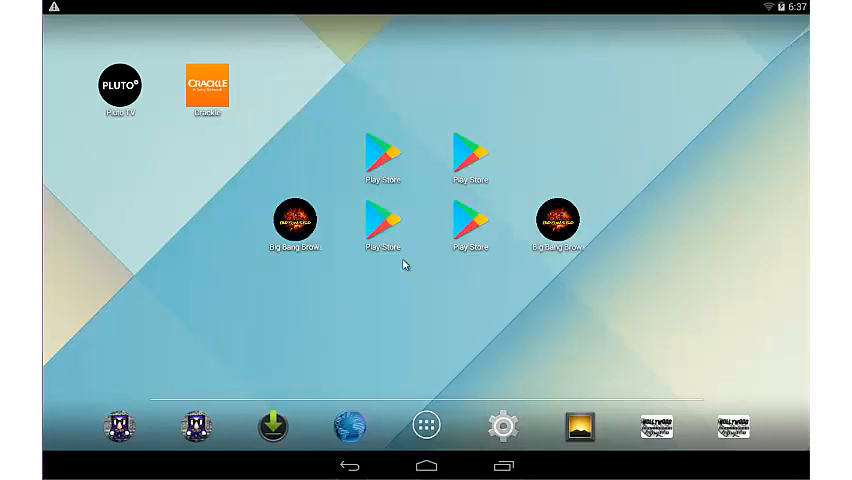
mouse_move(412, 160)
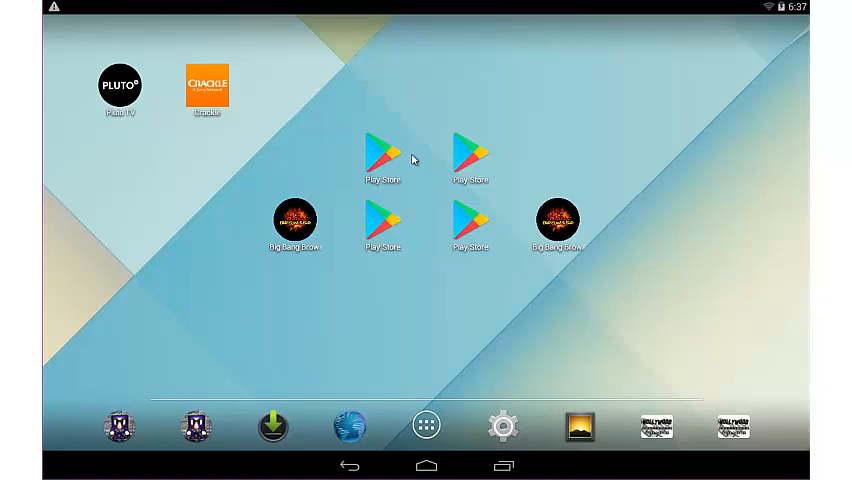
- Search the Play Store for 'netflix' and scroll the results grid, which lacks the official app
left_click(380, 150)
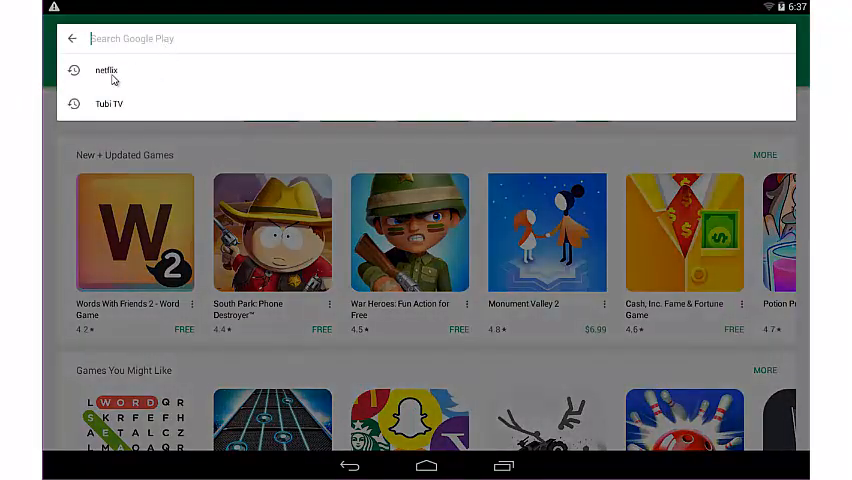
left_click(106, 70)
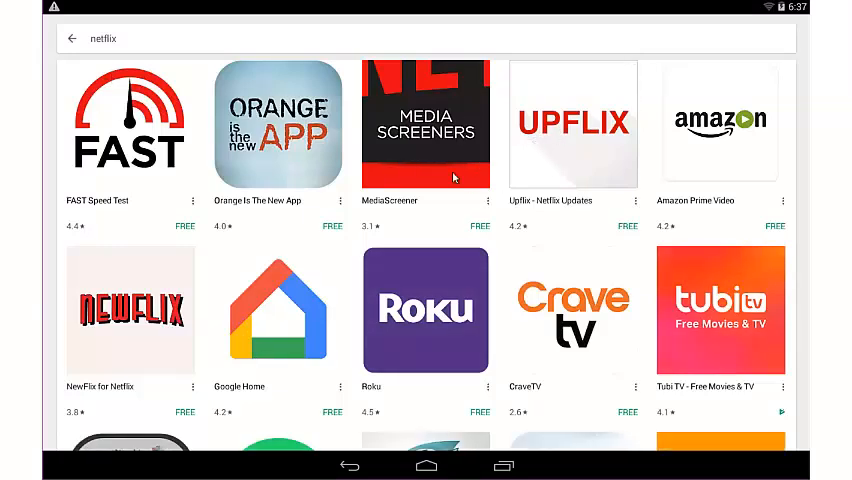
mouse_move(704, 334)
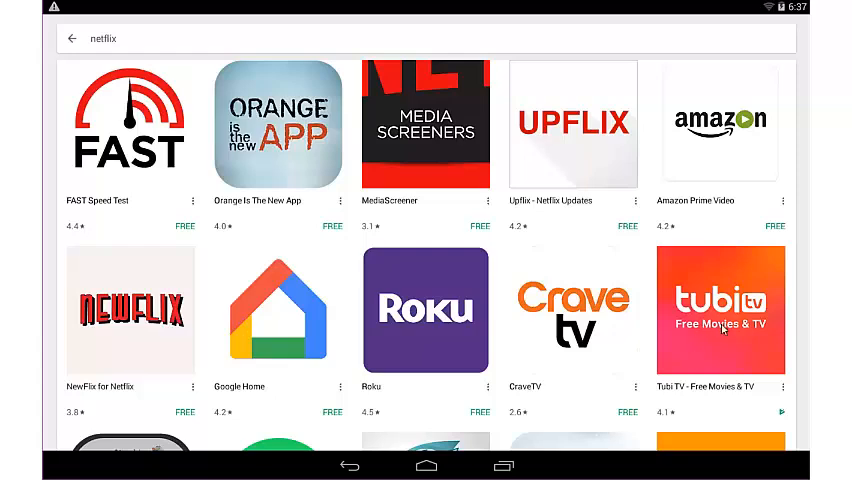
mouse_move(220, 214)
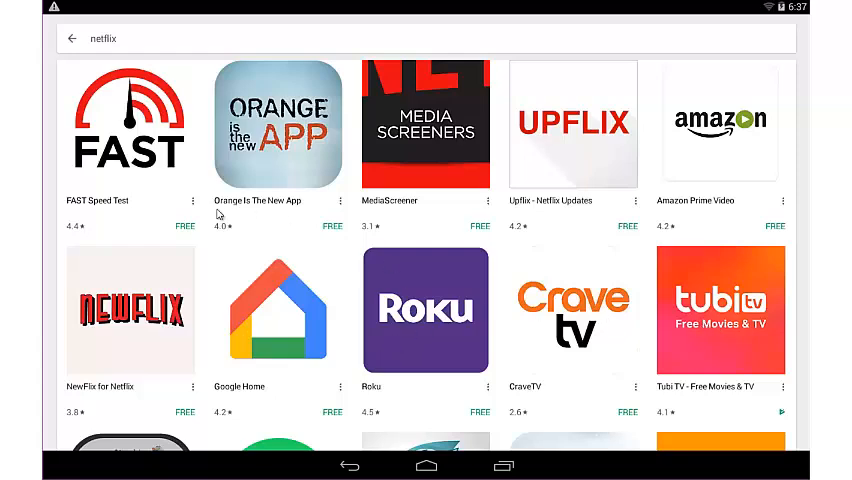
scroll("down", 3)
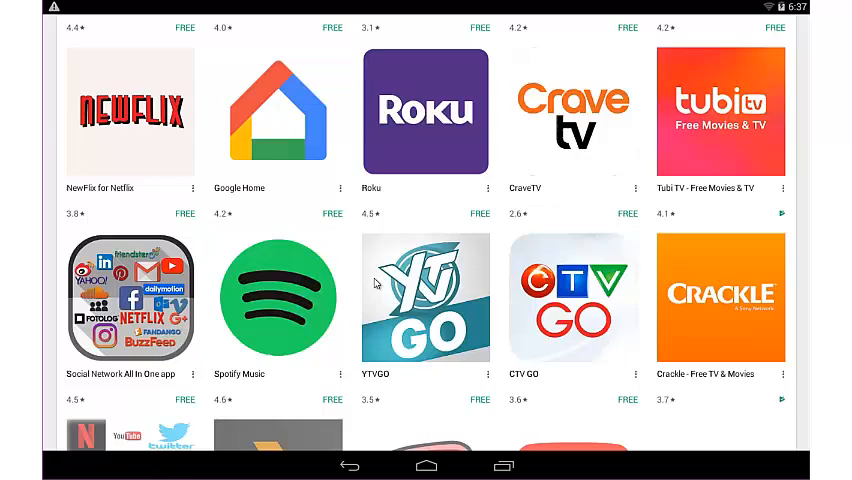
scroll("down", 3)
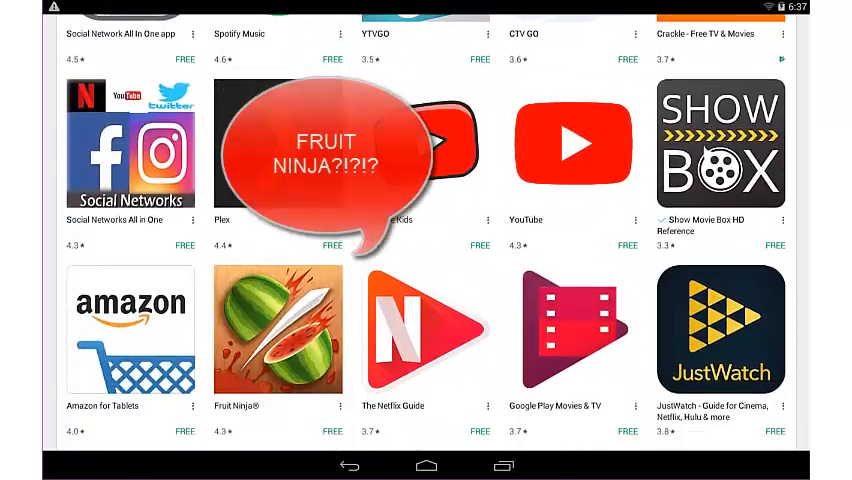
scroll("down", 3)
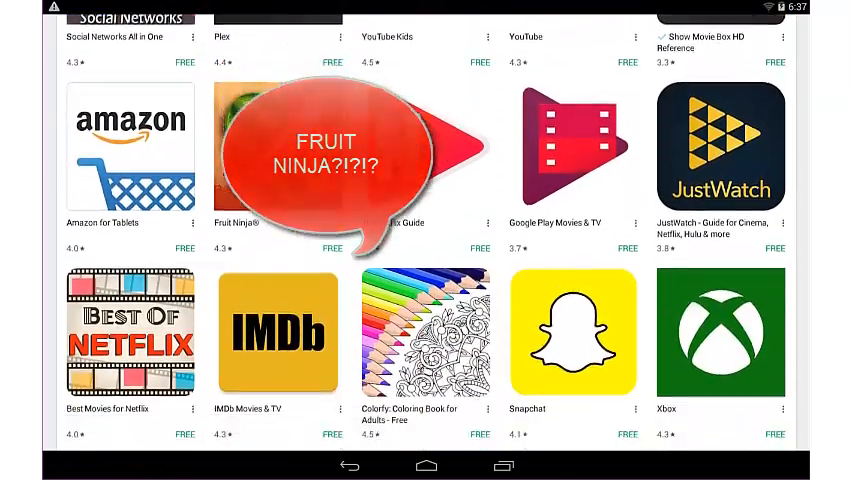
scroll("down", 3)
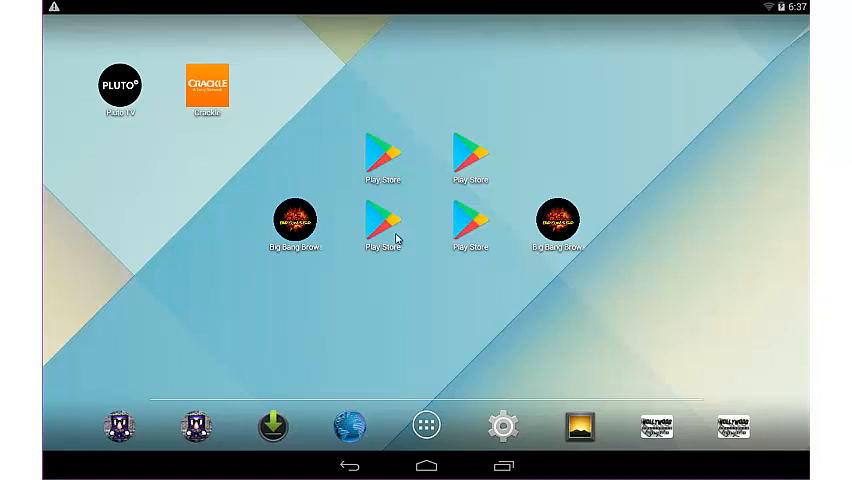
mouse_move(478, 356)
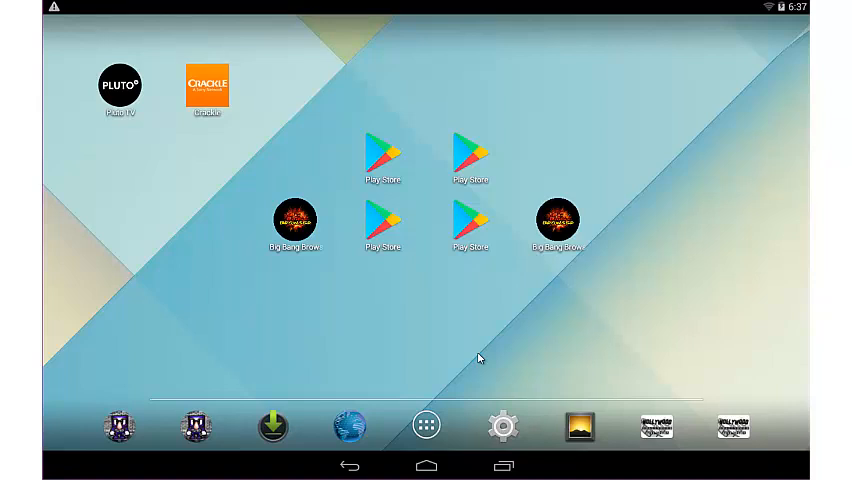
mouse_move(504, 428)
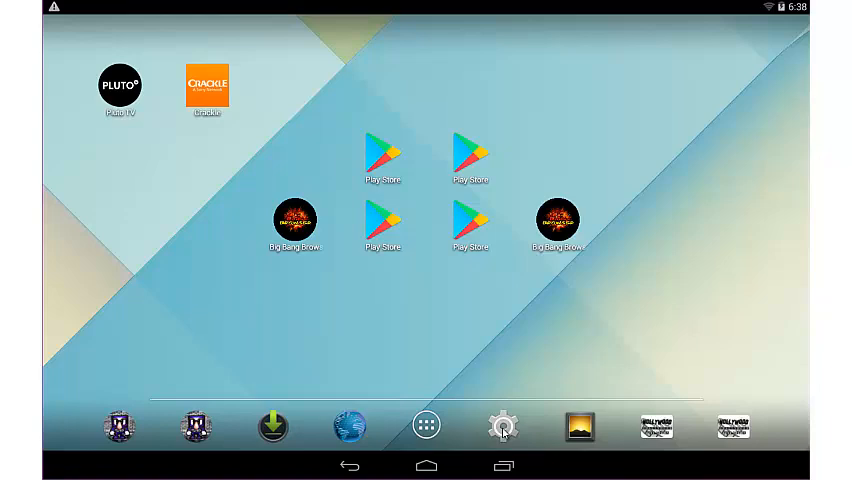
- Launch device Settings from the gear icon in the home screen dock
left_click(504, 424)
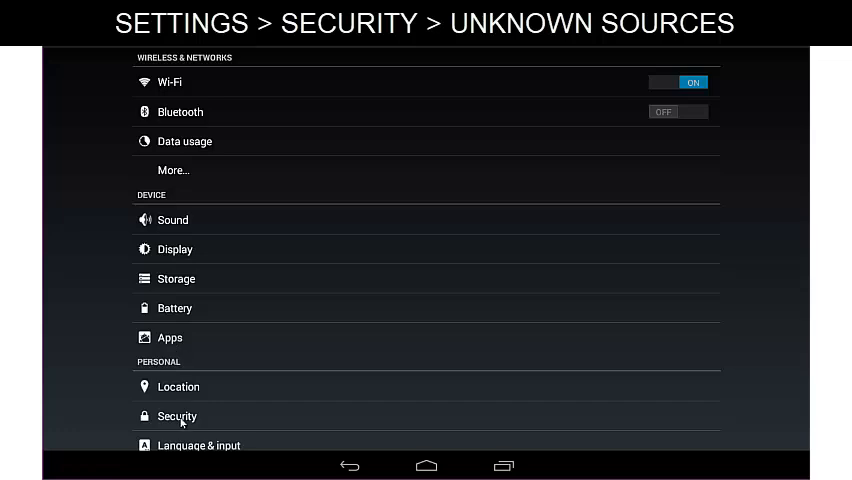
- In Security, enable Unknown sources, accept the risk warning, and return to the home screen
left_click(176, 416)
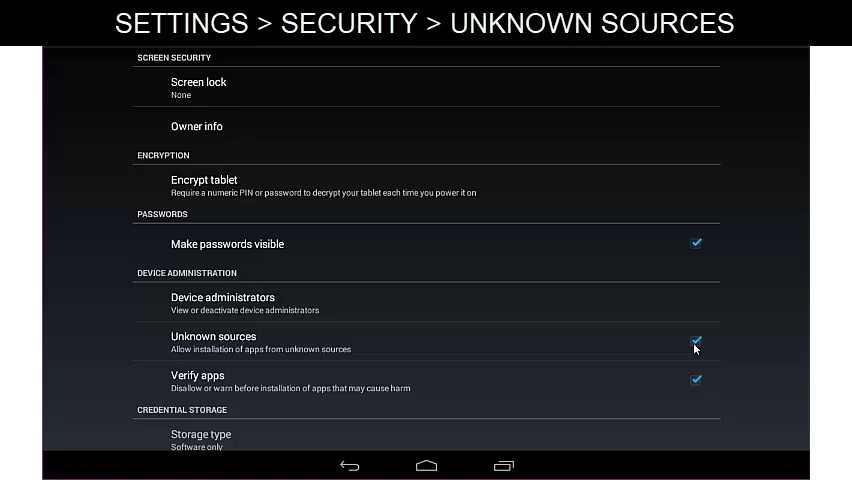
left_click(696, 344)
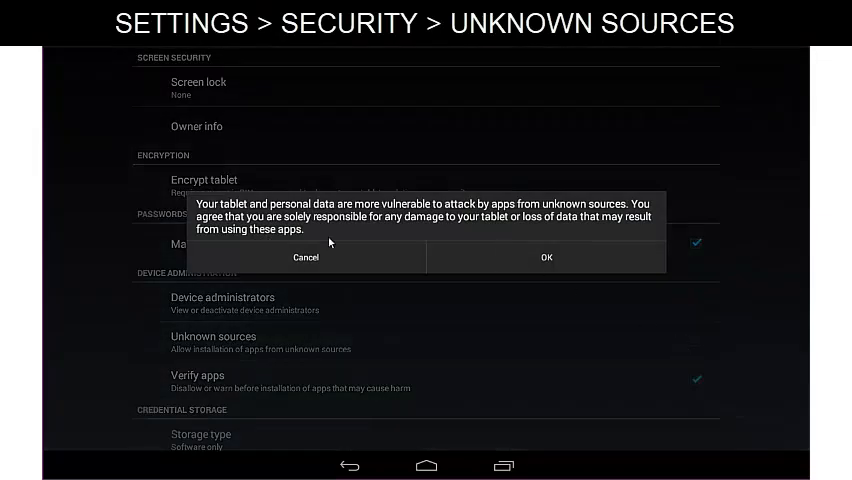
mouse_move(392, 234)
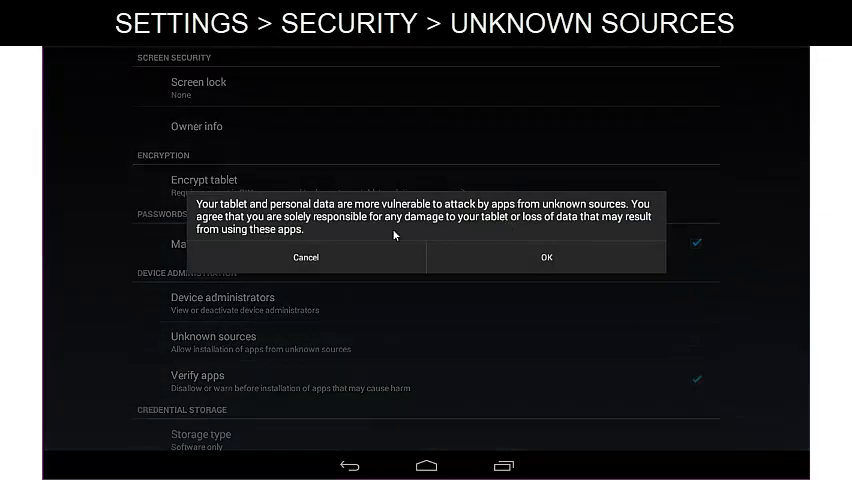
left_click(546, 256)
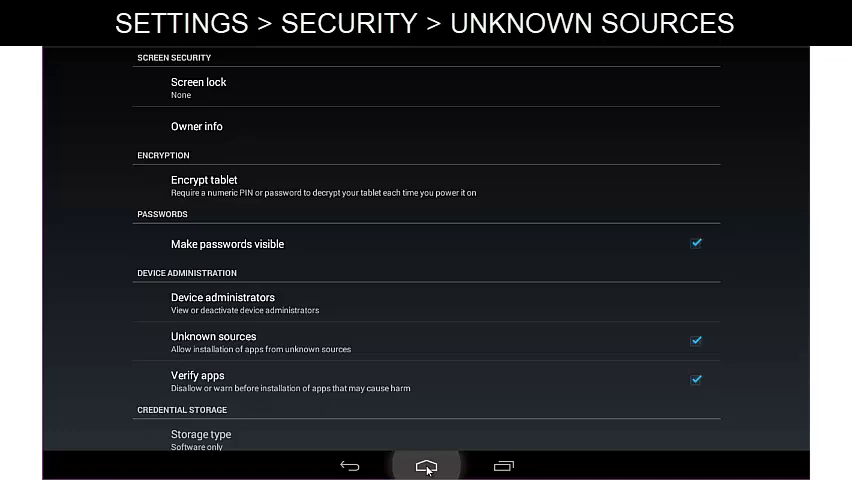
left_click(426, 464)
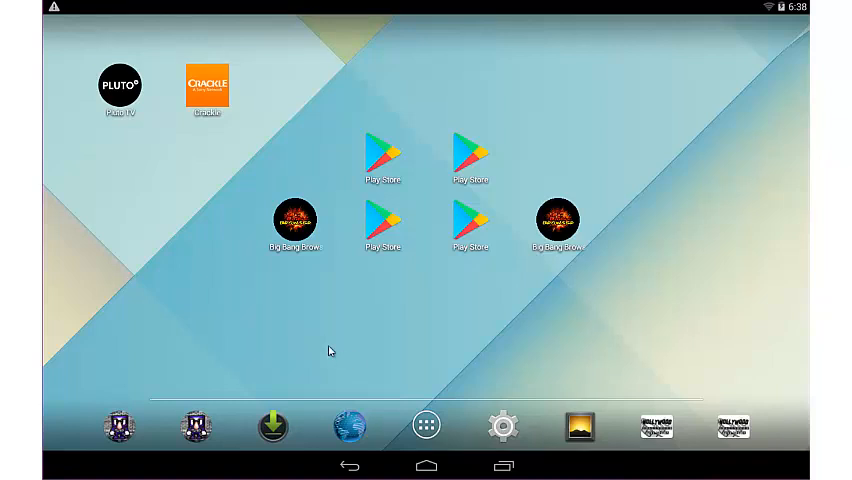
mouse_move(294, 234)
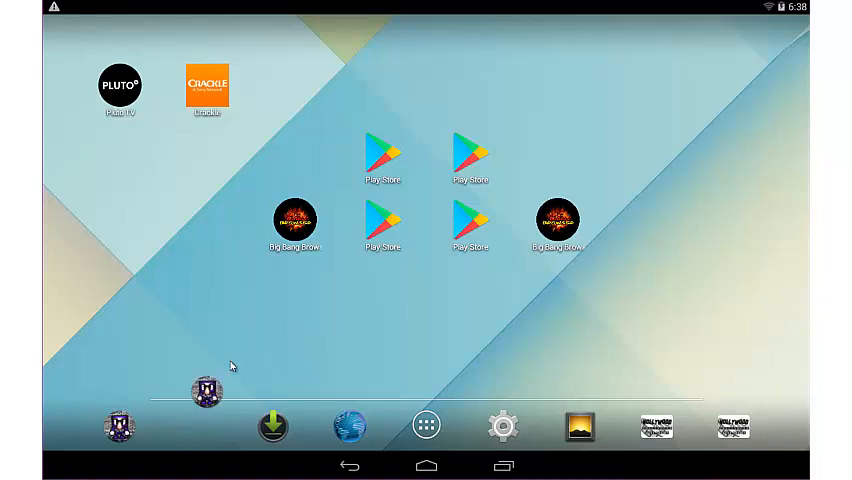
- Move the purple dock shortcut onto the home screen, then launch the web browser
left_click_drag(208, 392, 294, 290)
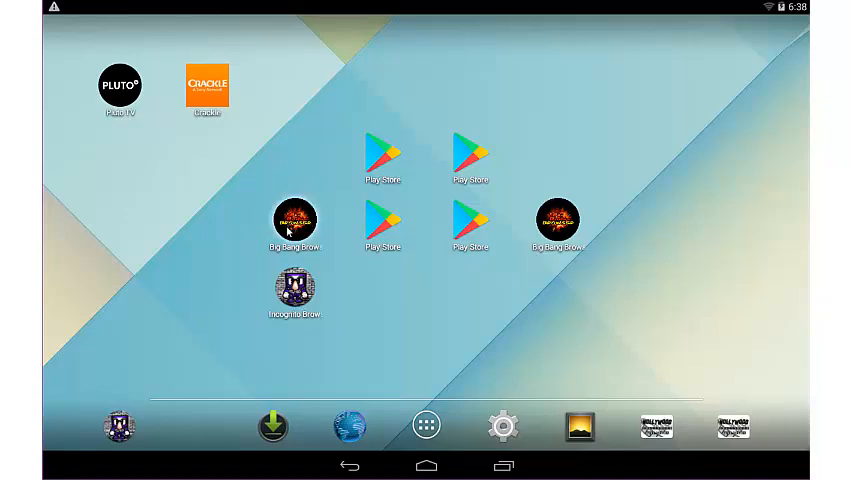
left_click(294, 220)
type("upg")
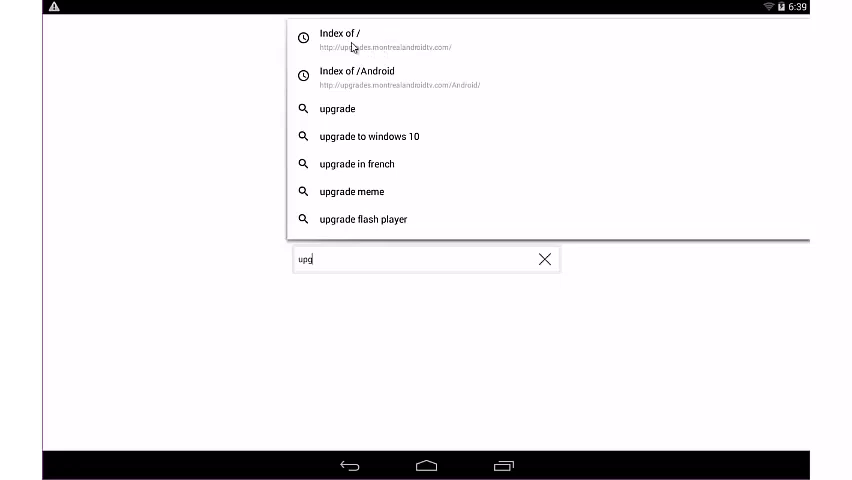
- Load the upgrades site's 'Index of /' page and enter its Android/ folder of Netflix APKs
left_click(340, 40)
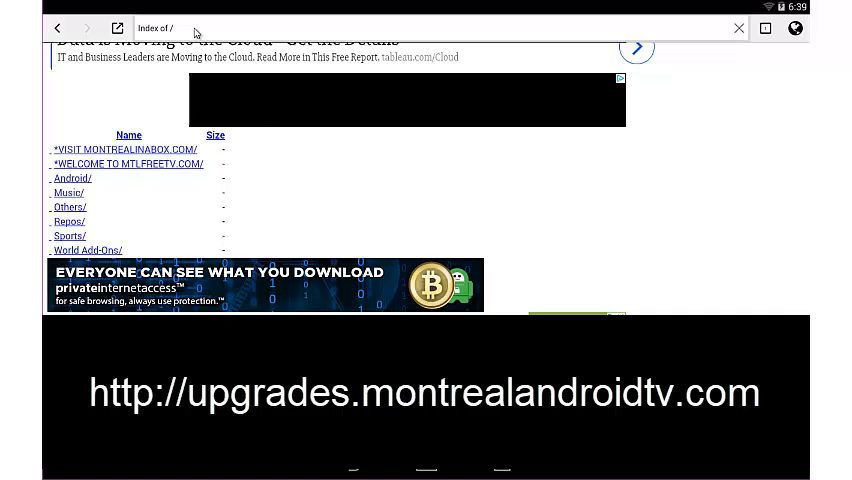
left_click(216, 28)
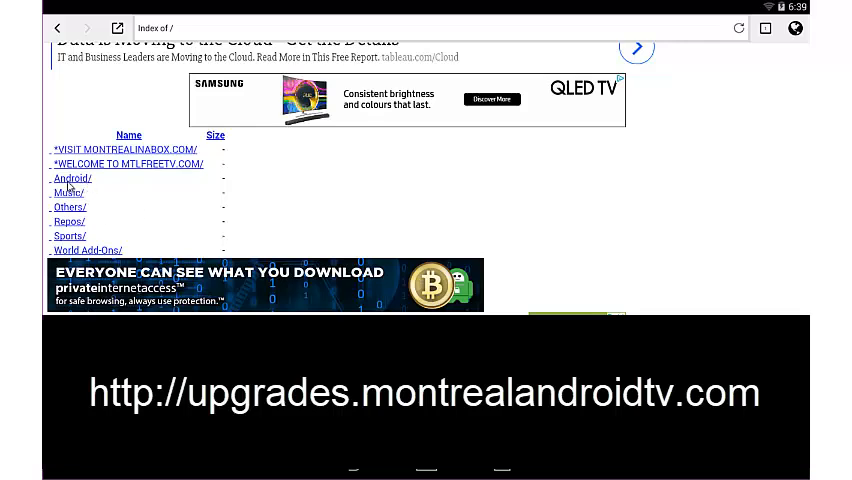
left_click(72, 178)
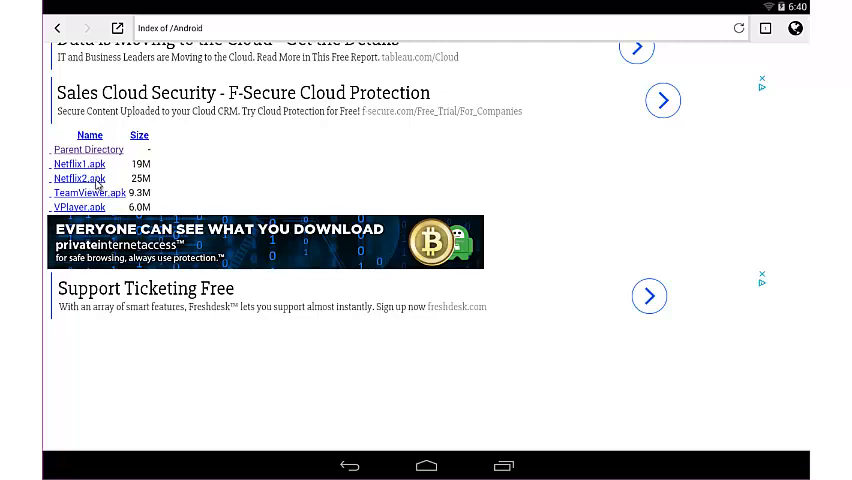
- Download Netflix2.apk, confirming the 'Download this file?' prompt with YES
left_click(80, 178)
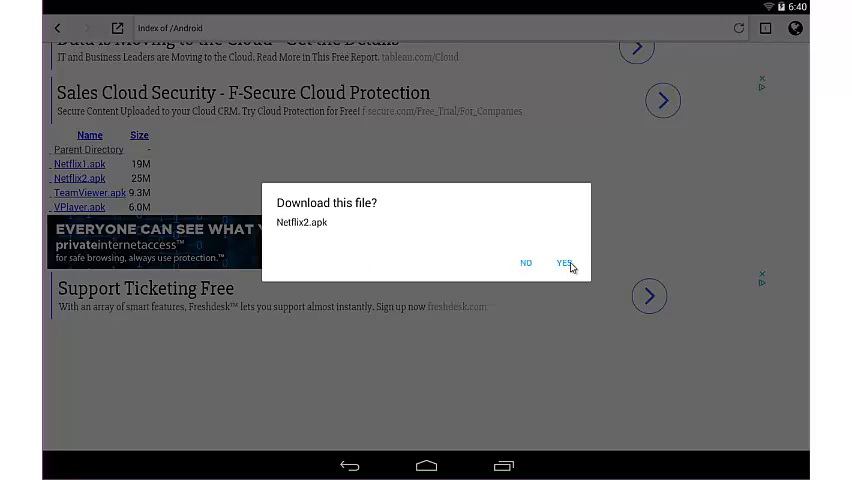
left_click(564, 262)
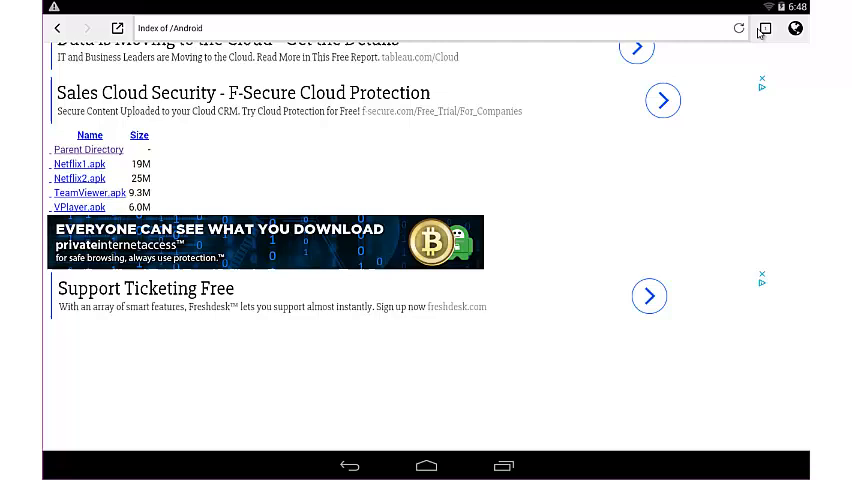
left_click(764, 28)
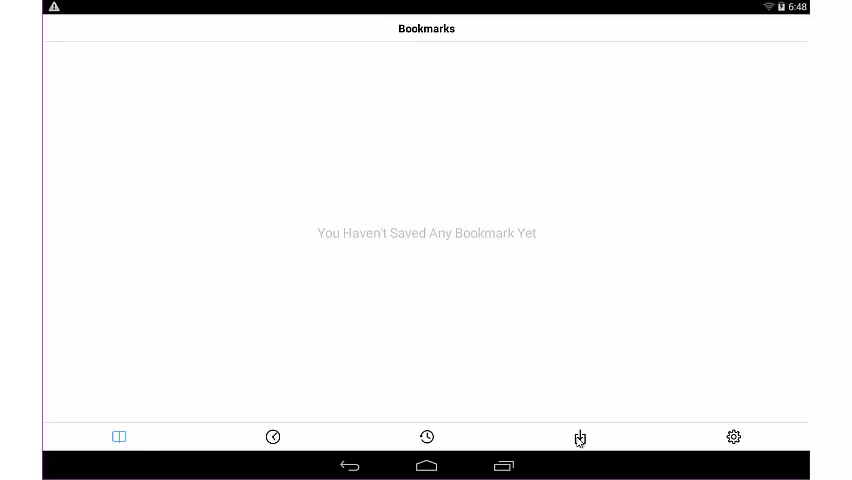
- From the Downloads list, open the completed Netflix APK to bring up its install screen
left_click(580, 436)
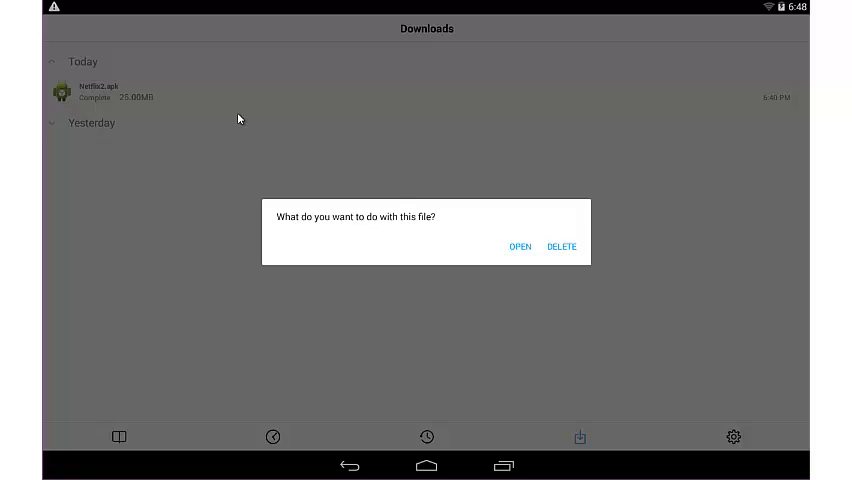
left_click(520, 246)
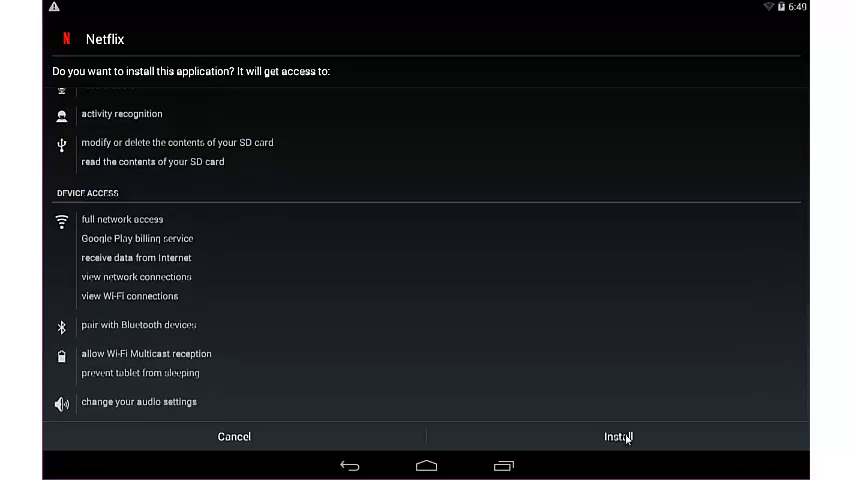
- Install Netflix and dismiss the installer with Done once it shows 'App installed'
left_click(618, 436)
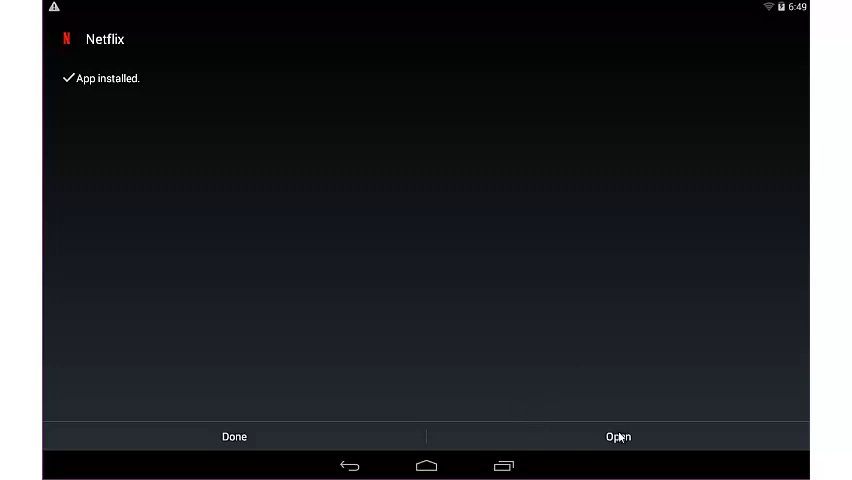
mouse_move(596, 436)
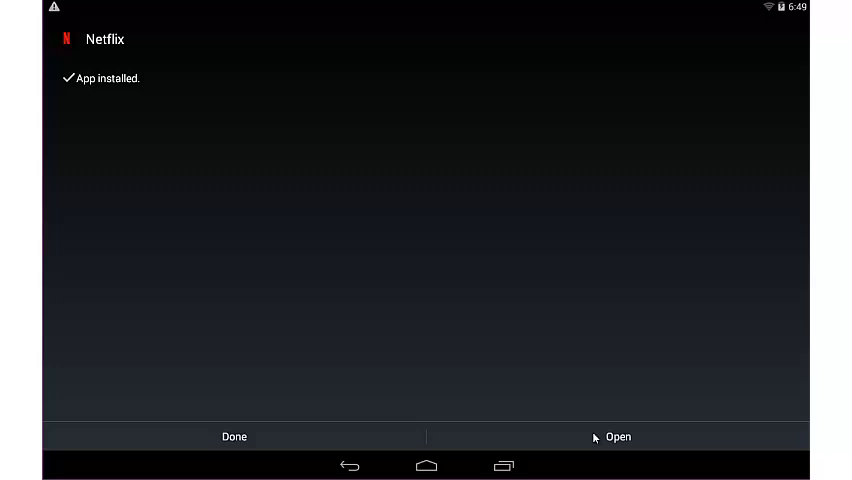
mouse_move(276, 438)
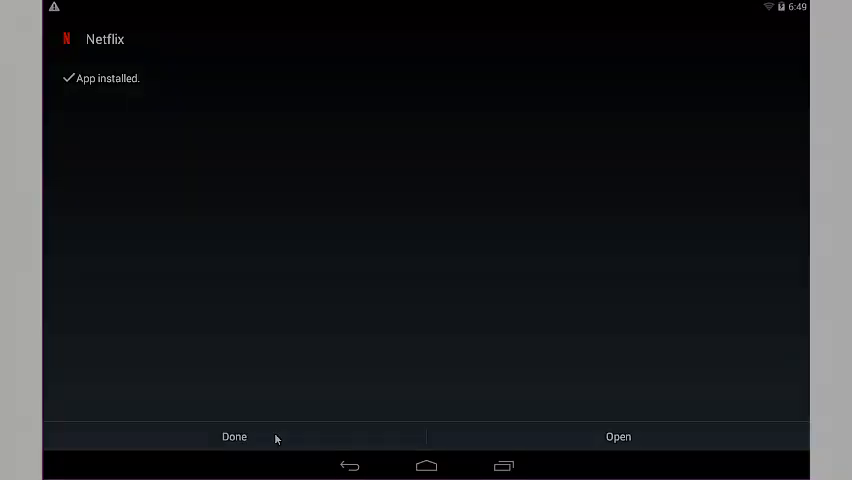
left_click(234, 436)
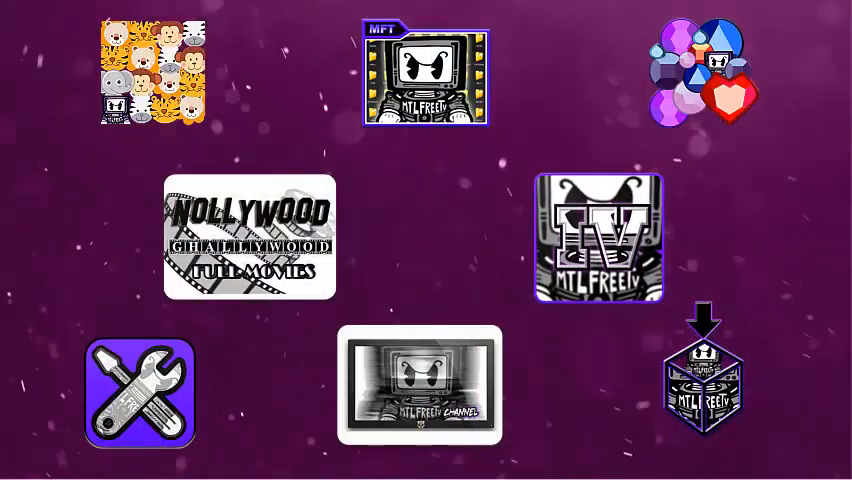